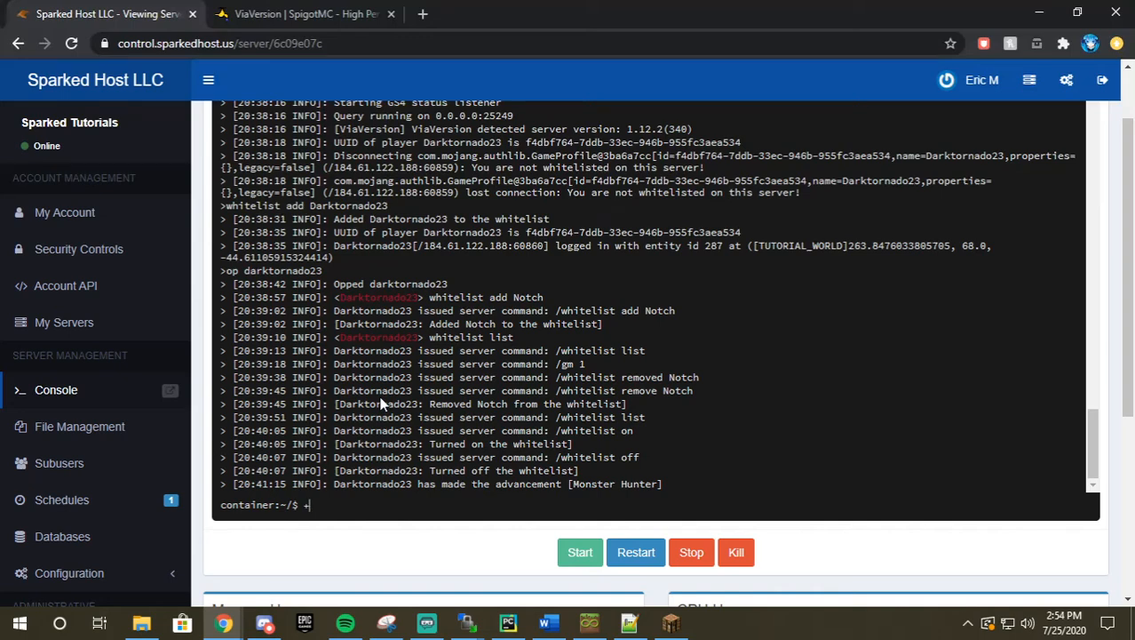
{"action": "mouse_move", "coordinate": [79, 425]}
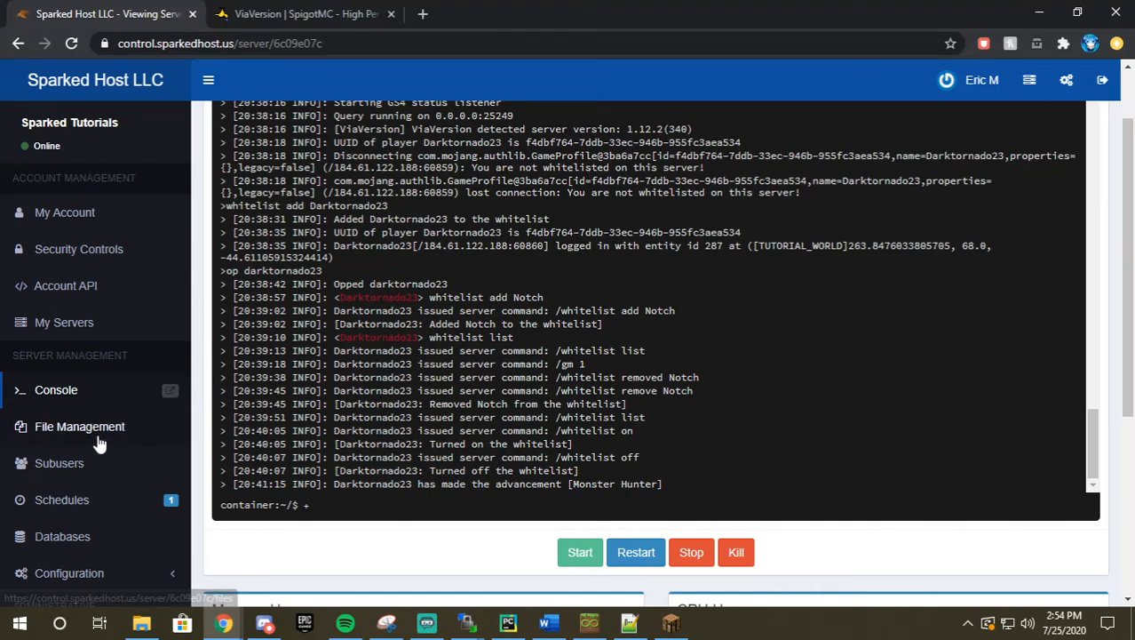
Scroll the console page to expose the Configuration menu with SFTP Settings
{"action": "scroll", "scroll_direction": "down", "scroll_amount": 3}
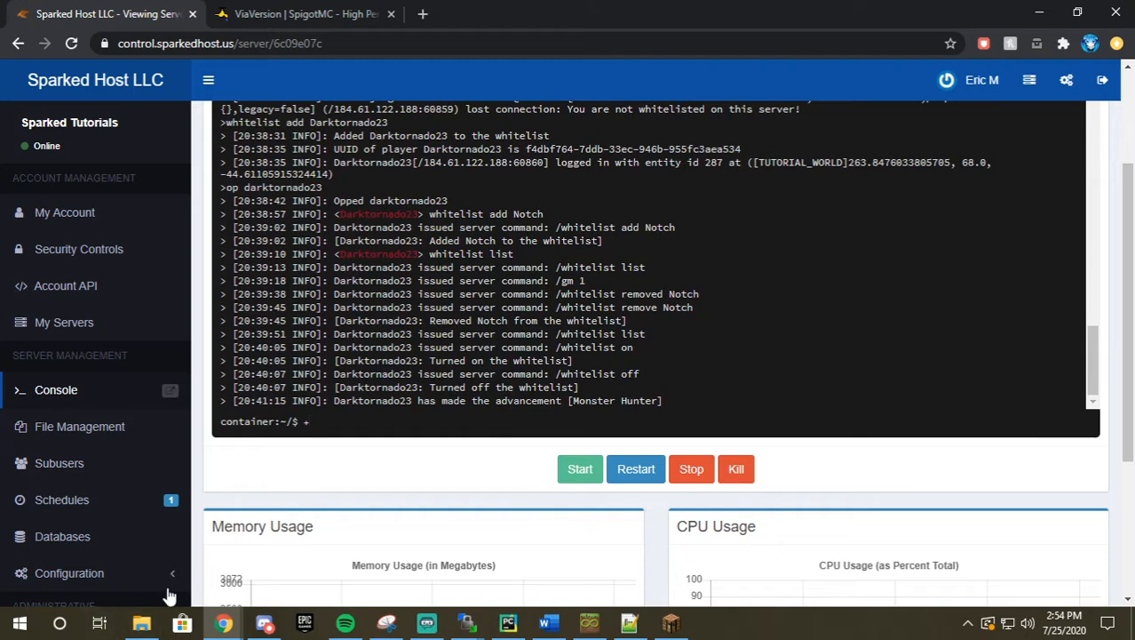
{"action": "mouse_move", "coordinate": [172, 588]}
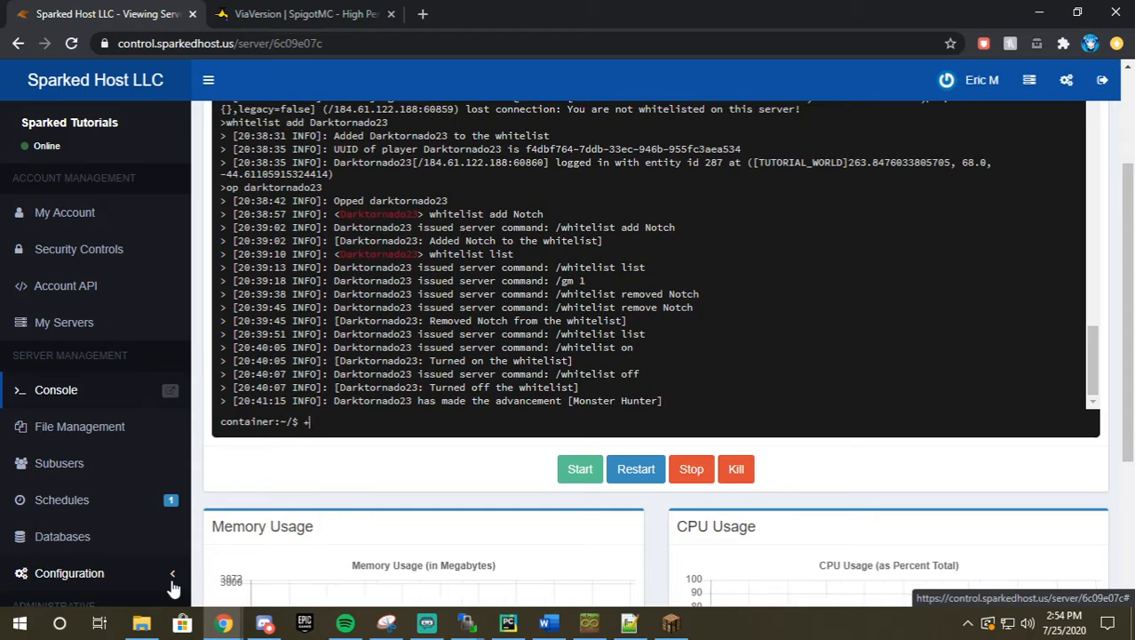
{"action": "mouse_move", "coordinate": [94, 392]}
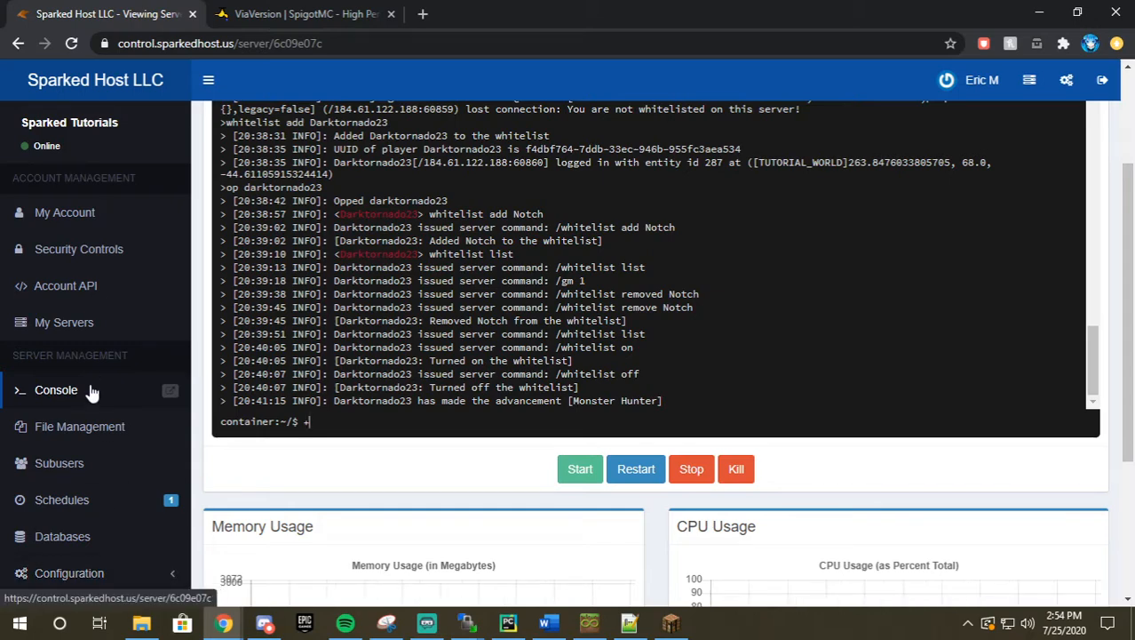
{"action": "scroll", "scroll_direction": "down", "scroll_amount": 3}
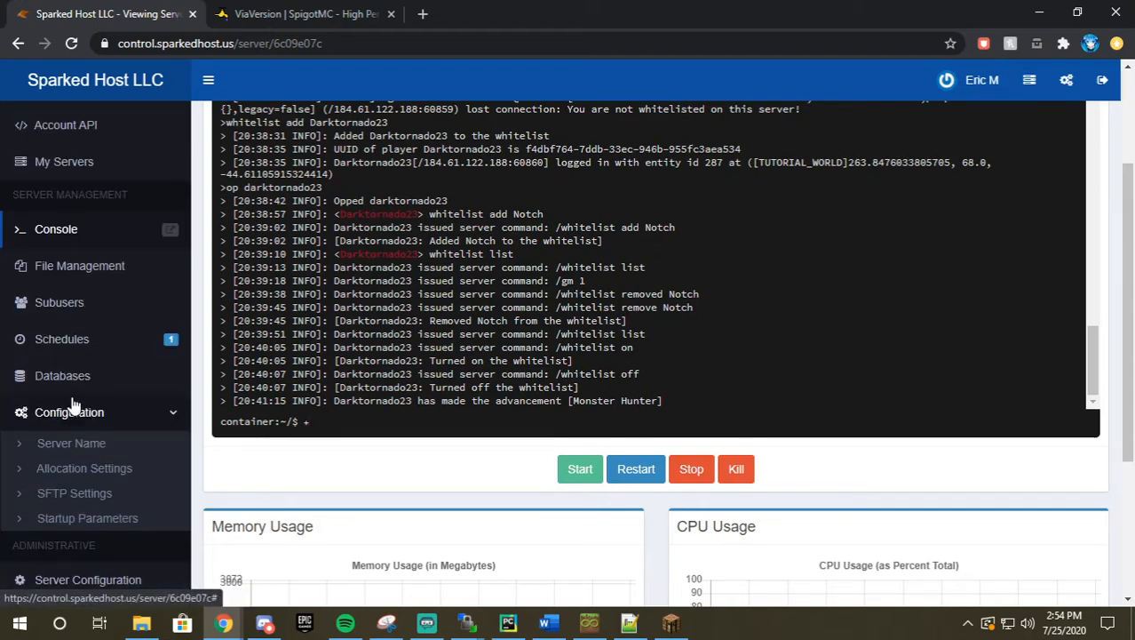
{"action": "mouse_move", "coordinate": [74, 493]}
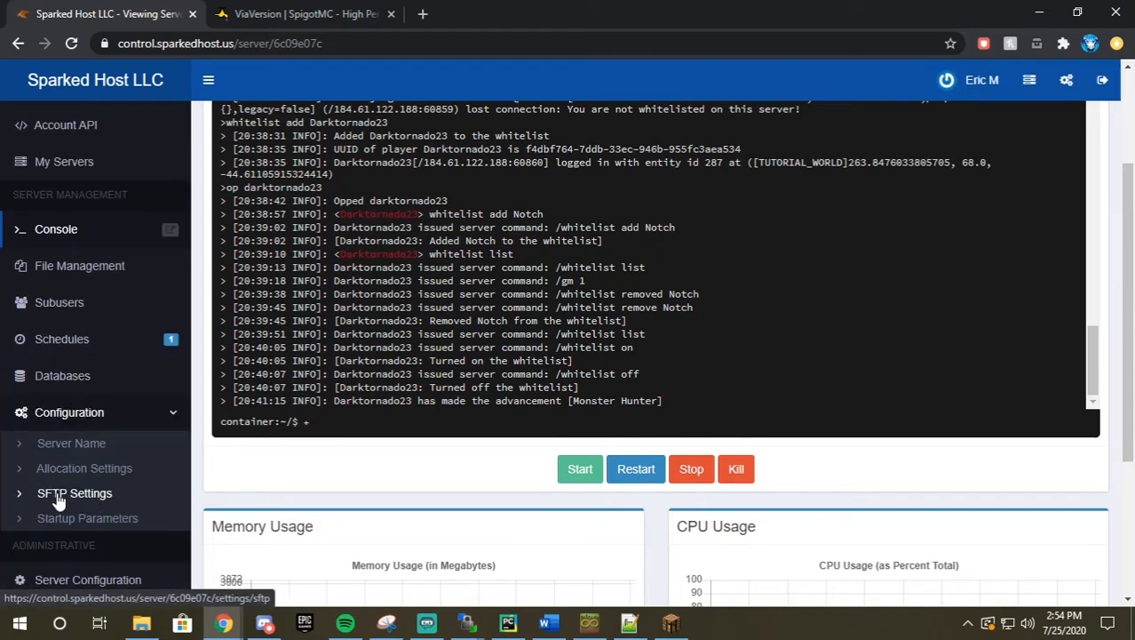
Open SFTP Settings and select the Connection Address field to copy it
{"action": "left_click", "coordinate": [74, 492]}
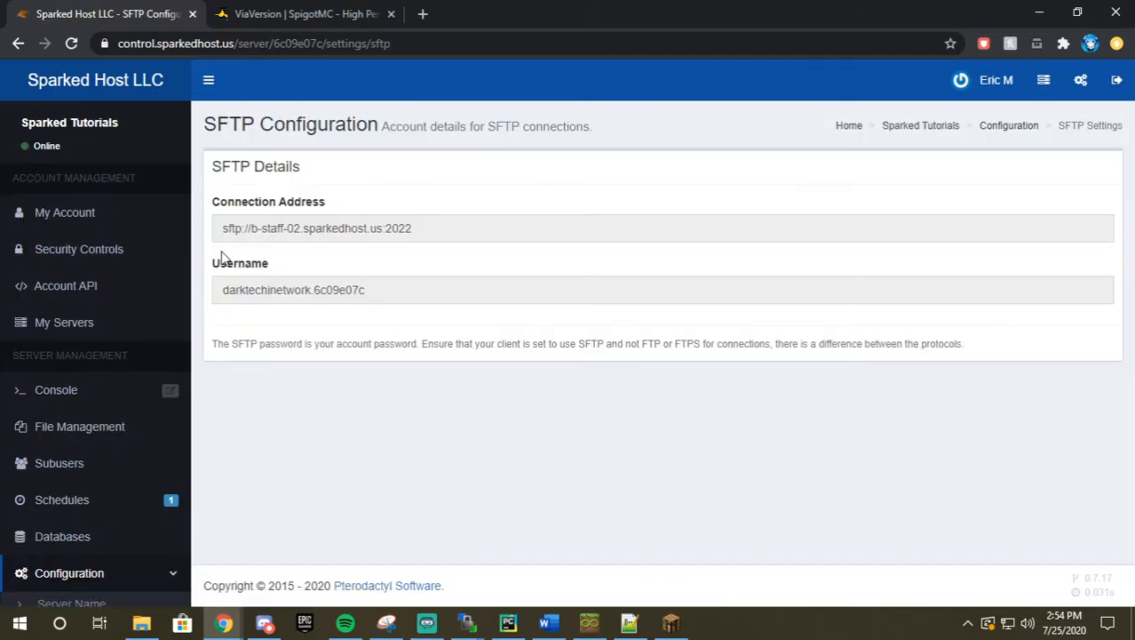
{"action": "mouse_move", "coordinate": [402, 300]}
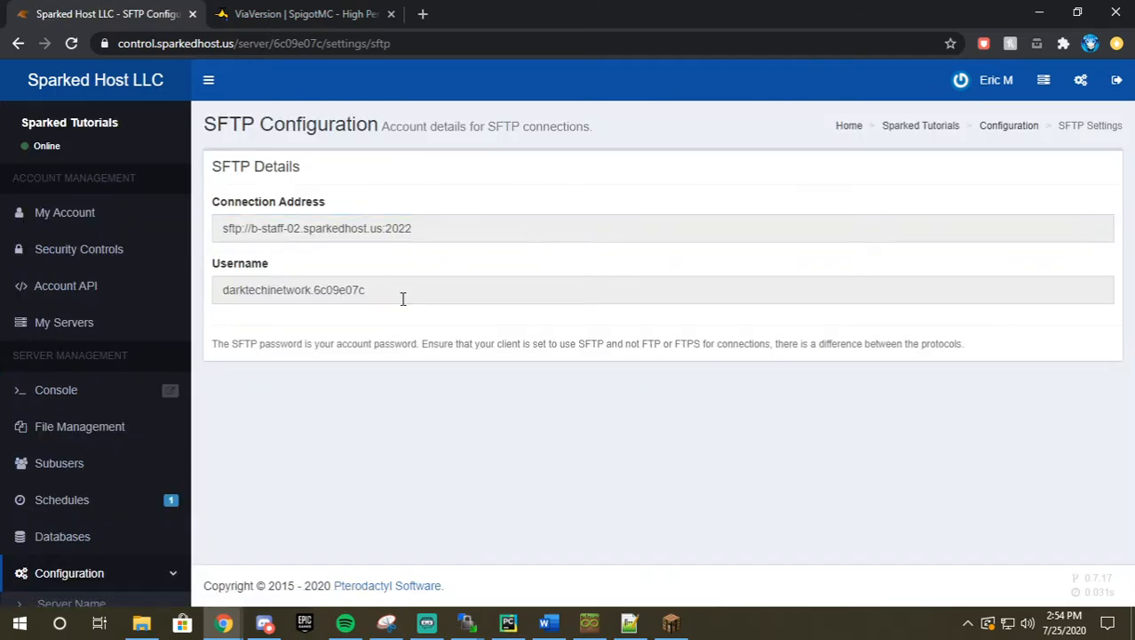
{"action": "left_click", "coordinate": [662, 227]}
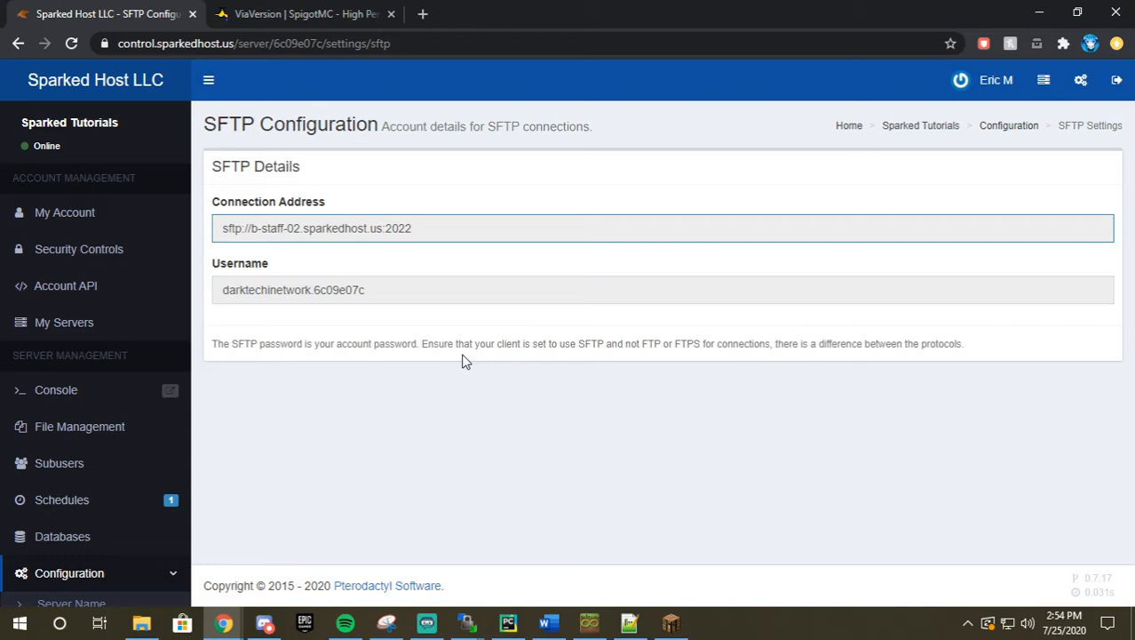
{"action": "mouse_move", "coordinate": [119, 87]}
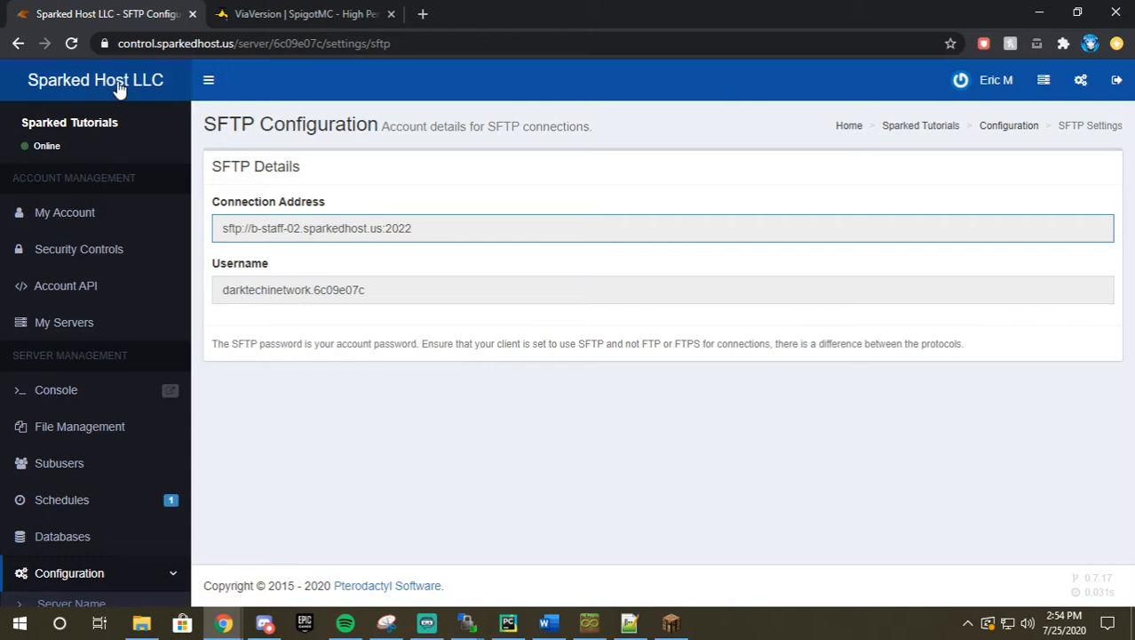
{"action": "mouse_move", "coordinate": [317, 238]}
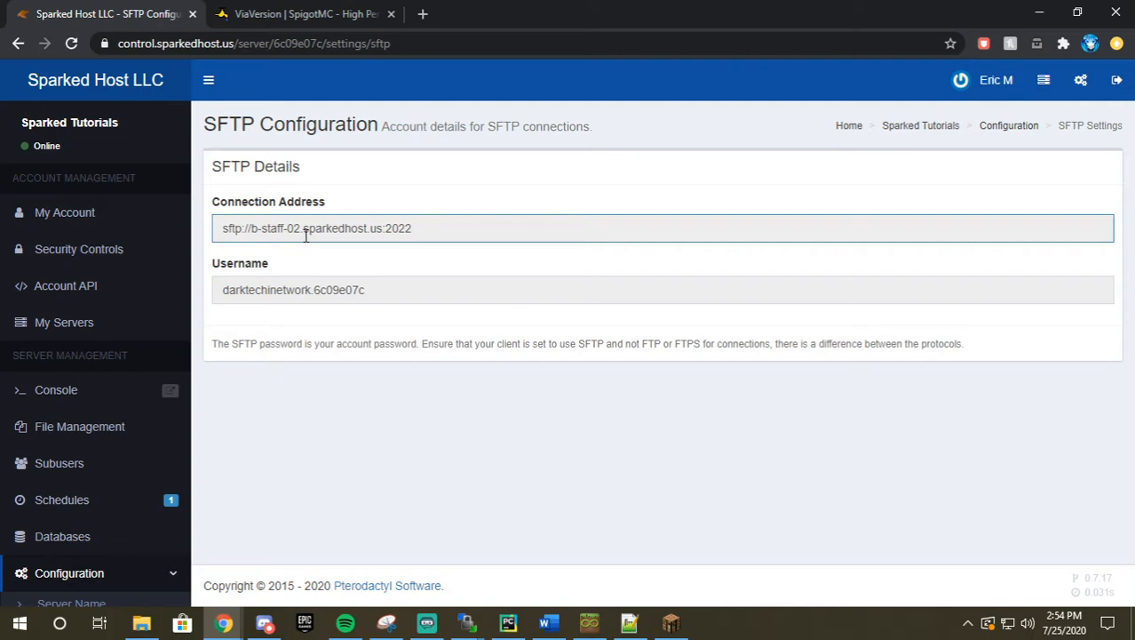
{"action": "mouse_move", "coordinate": [316, 228]}
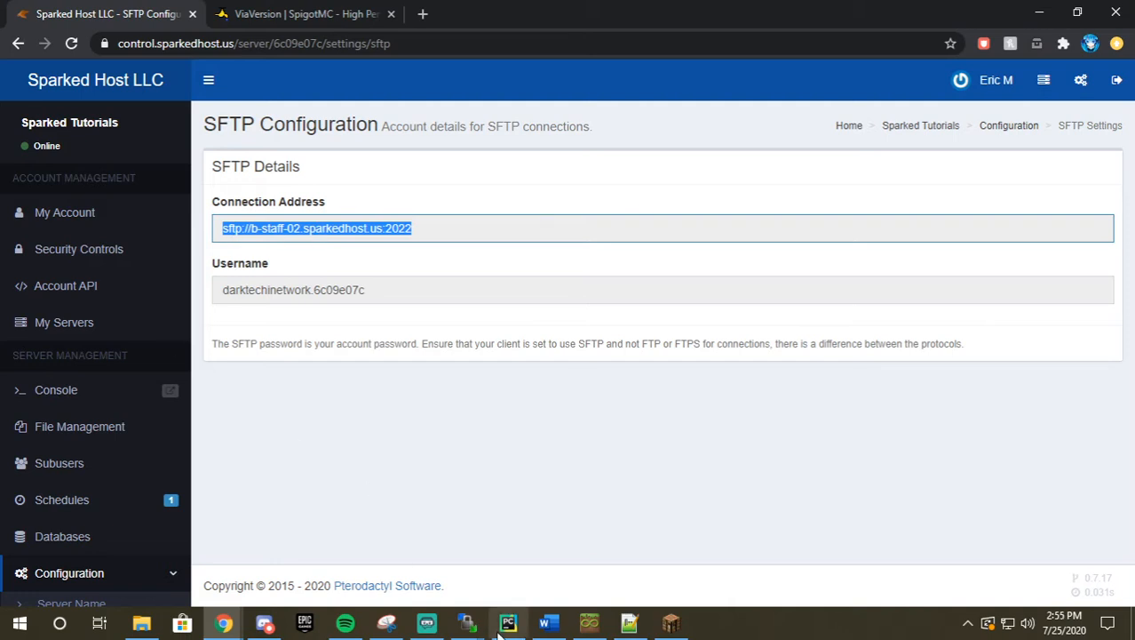
Fill WinSCP login with the copied host, username 'darktechinetwork.6c09e07c' and the account password
{"action": "left_click", "coordinate": [480, 380]}
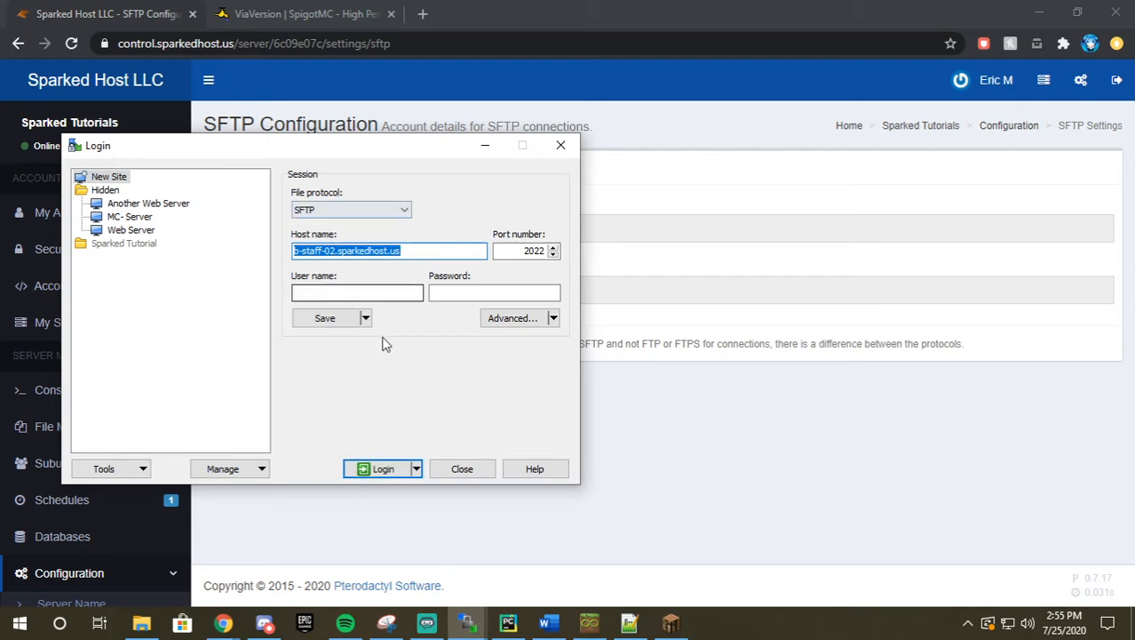
{"action": "left_click", "coordinate": [350, 208]}
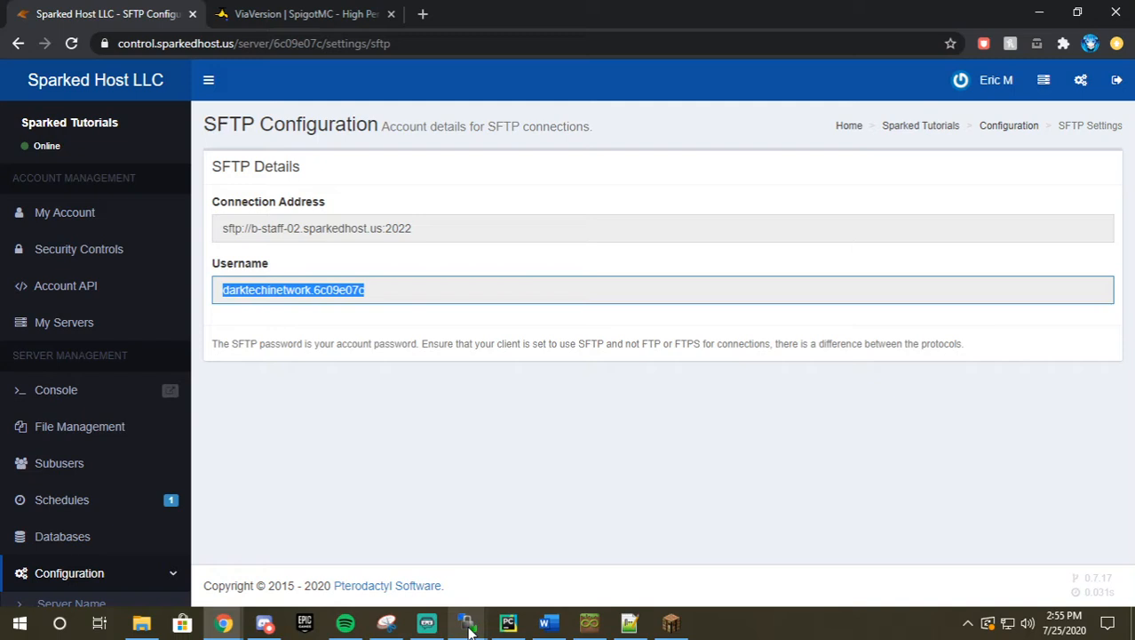
{"action": "left_click", "coordinate": [466, 622]}
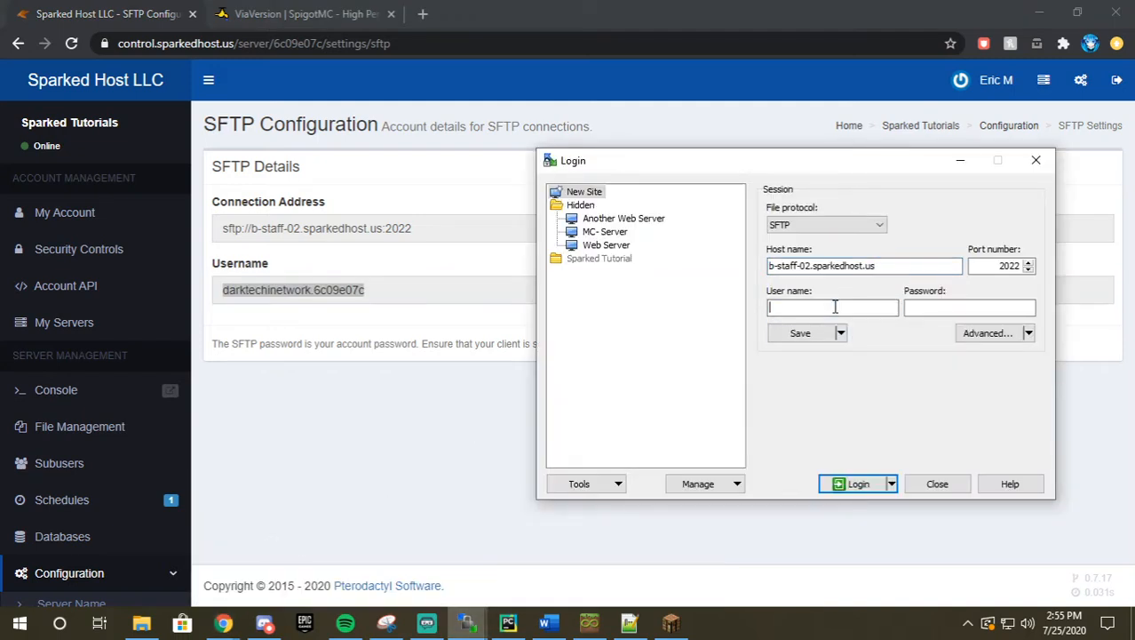
{"action": "type", "text": "darktechinetwork.6c09e07c"}
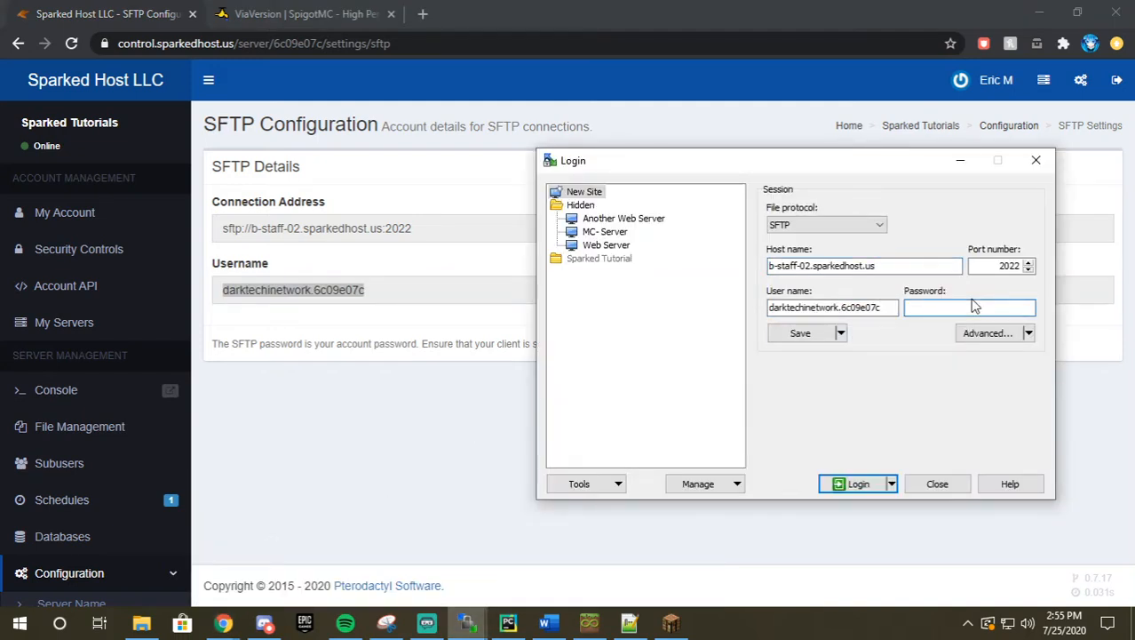
{"action": "type", "text": "password"}
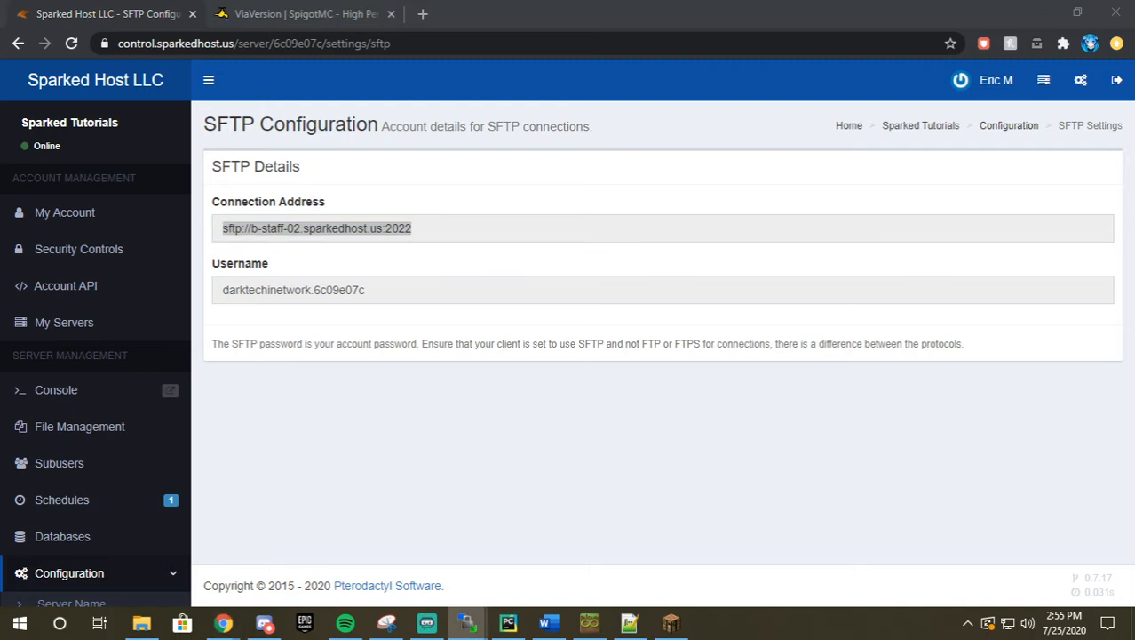
Show the connected server's file browser and open the remote logs folder
{"action": "double_click", "coordinate": [339, 290]}
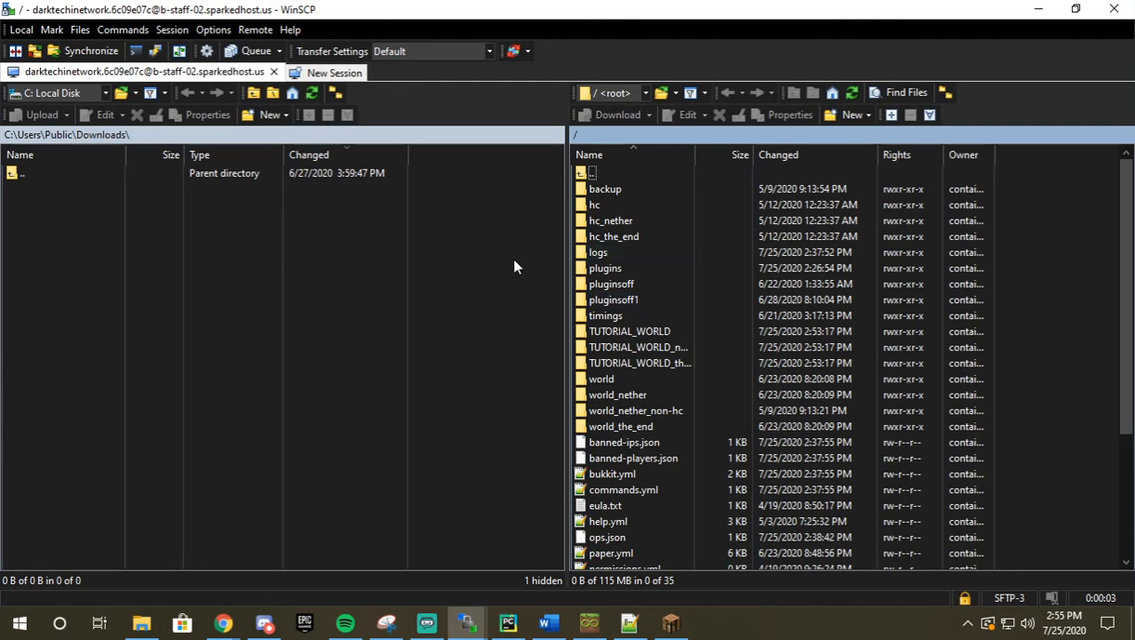
{"action": "mouse_move", "coordinate": [733, 417]}
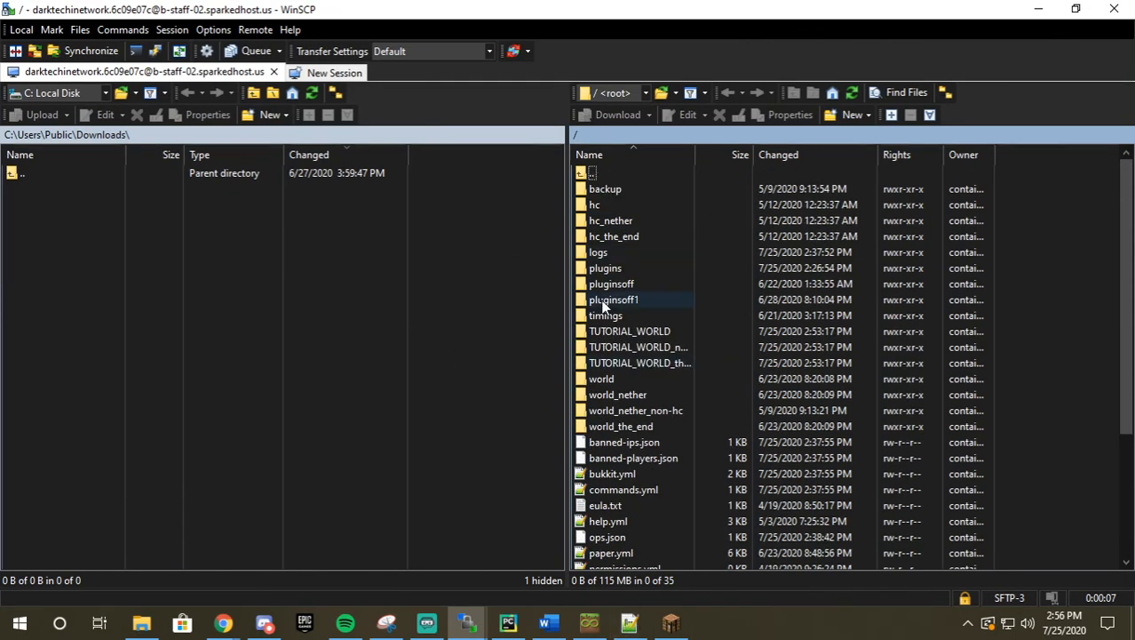
{"action": "scroll", "scroll_direction": "down", "scroll_amount": 3}
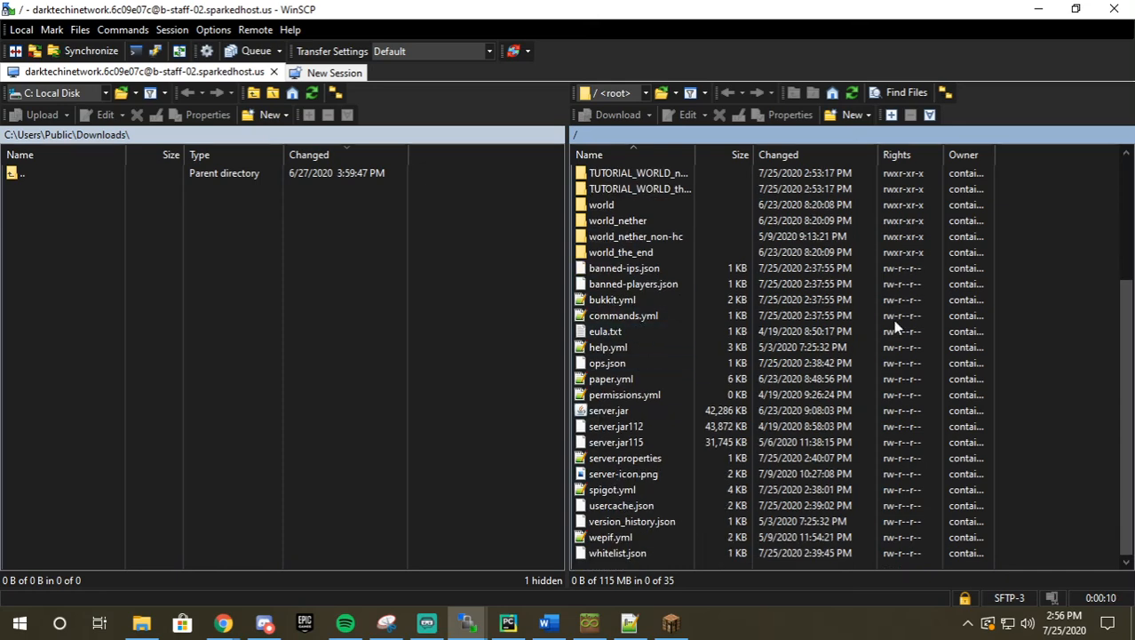
{"action": "scroll", "scroll_direction": "up", "scroll_amount": 3}
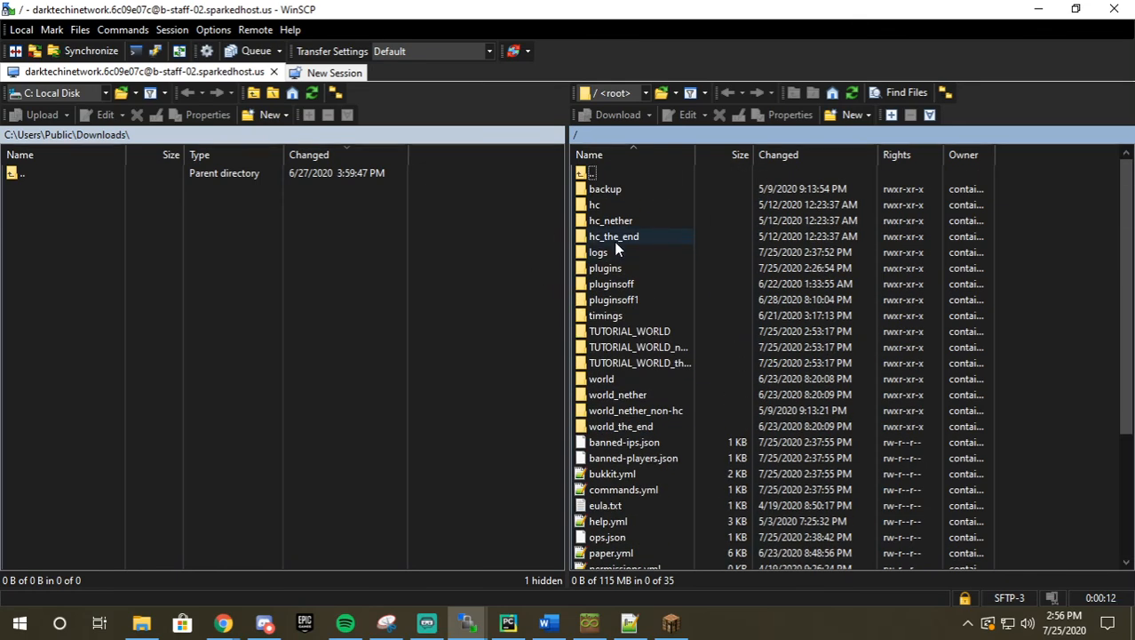
{"action": "left_click", "coordinate": [599, 251]}
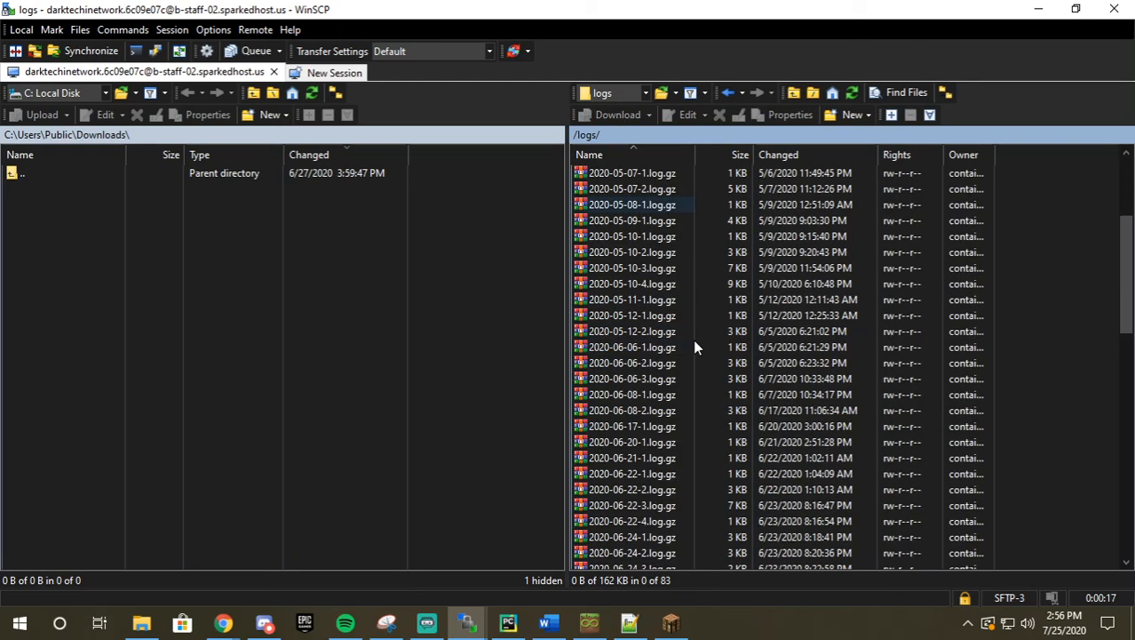
Download 2020-04-03-1.log.gz into the local Downloads pane and confirm it arrived
{"action": "scroll", "scroll_direction": "up", "scroll_amount": 3}
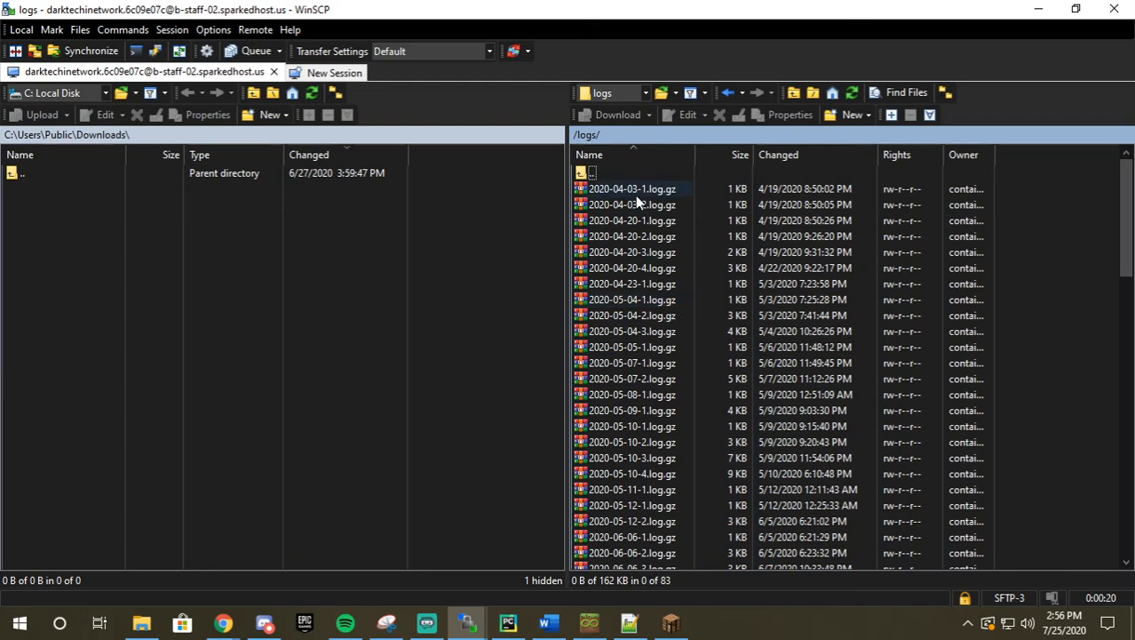
{"action": "left_click", "coordinate": [632, 189]}
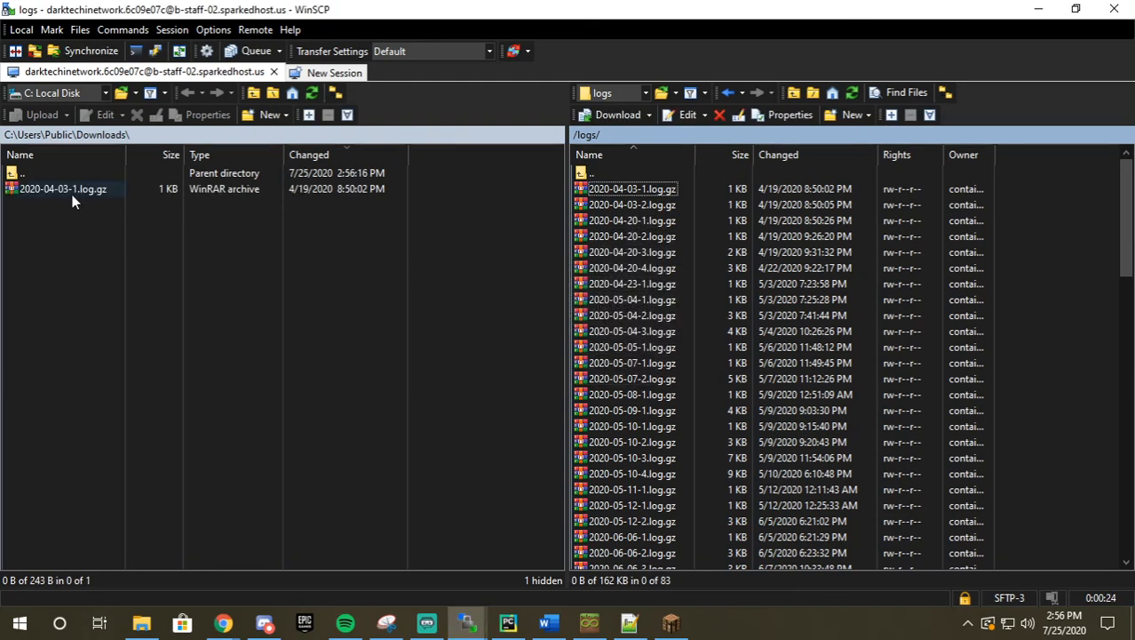
{"action": "left_click", "coordinate": [62, 188]}
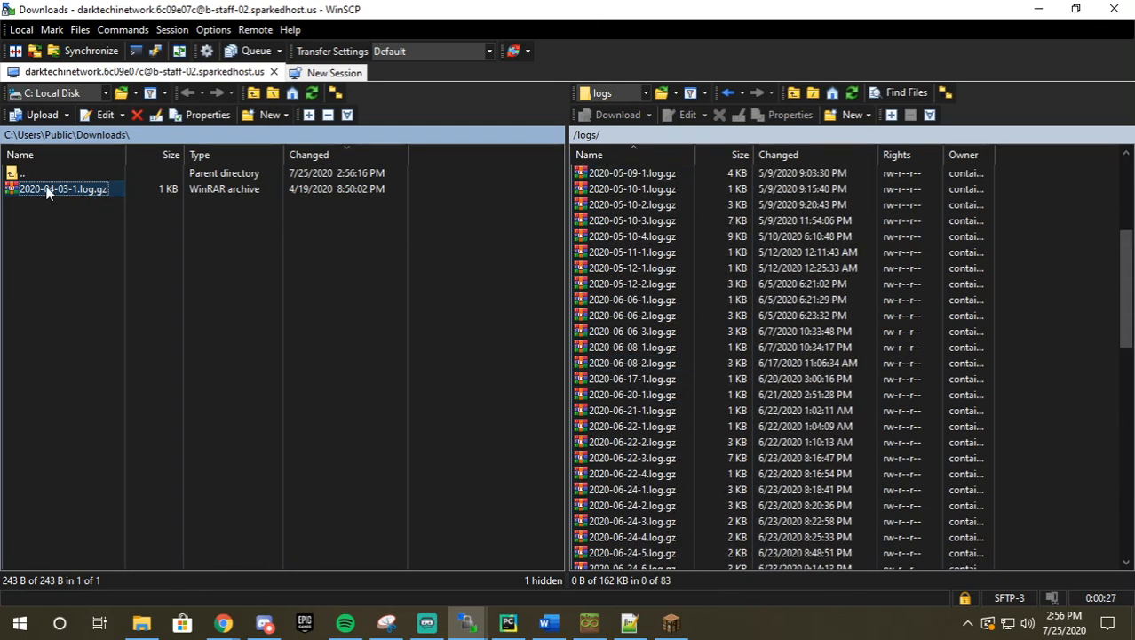
{"action": "scroll", "scroll_direction": "up", "scroll_amount": 3}
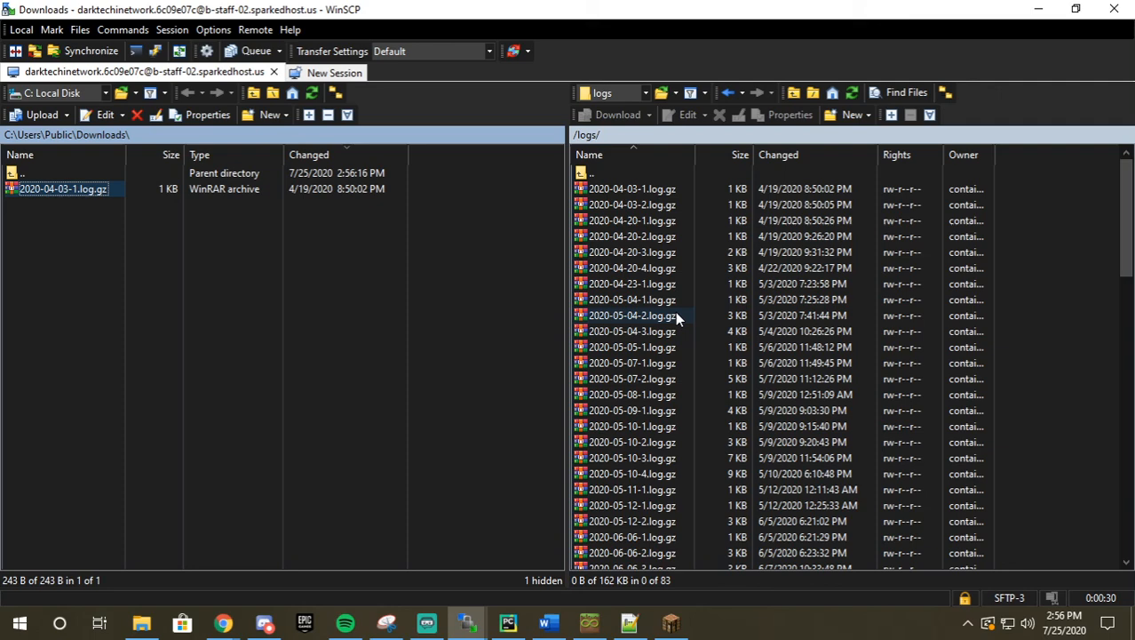